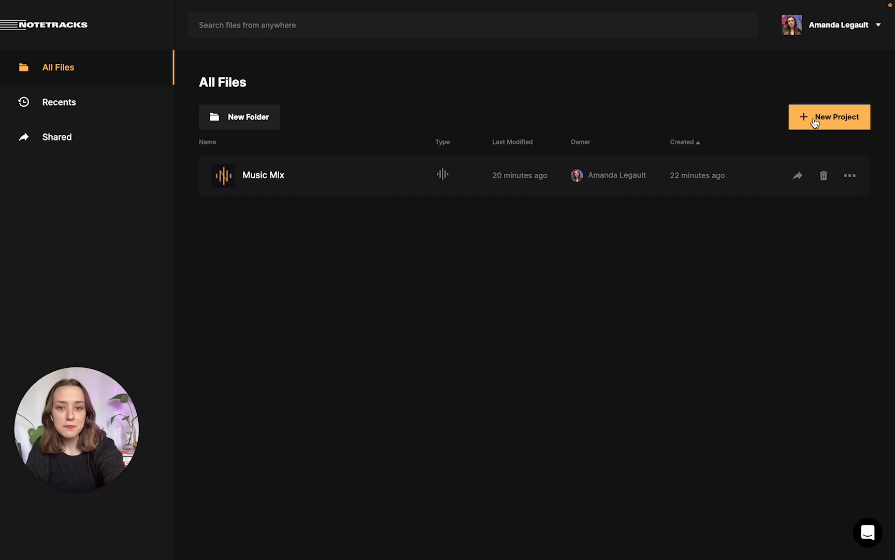
Step: Create a new audio project titled 'Piano Mix'
click(829, 116)
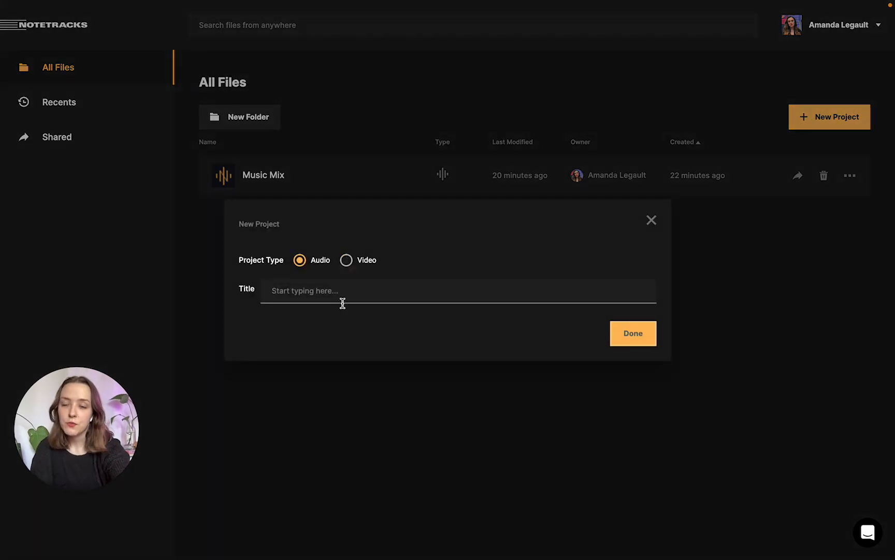
text(Piano Mix)
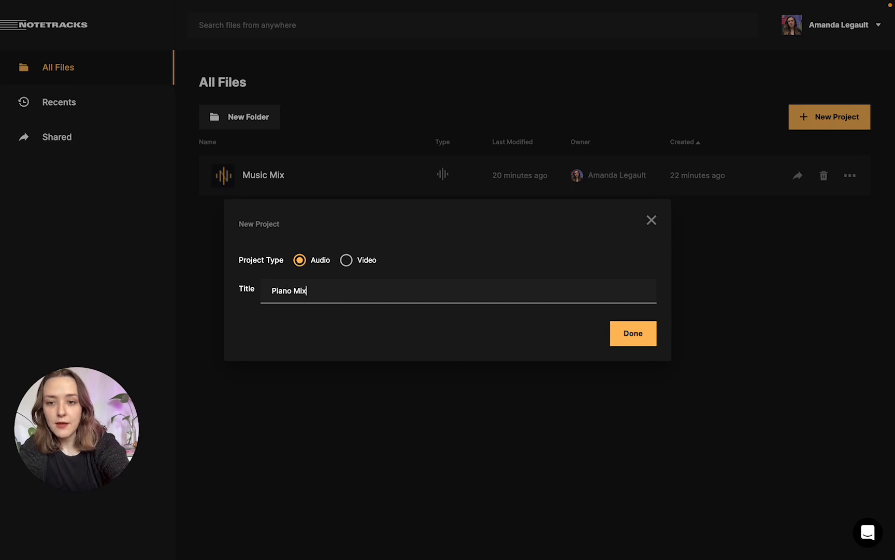
click(632, 332)
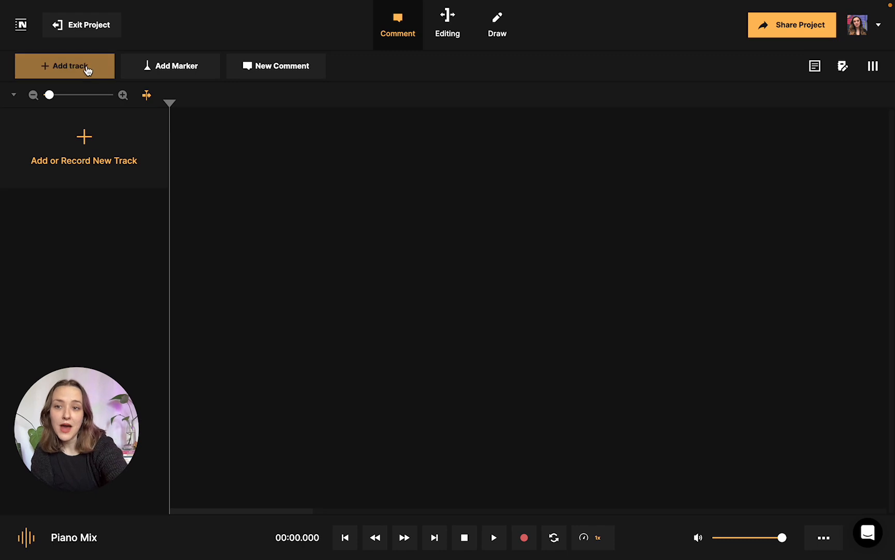
Step: Upload Piano Mix.mp3 from Documents as the first track
click(64, 65)
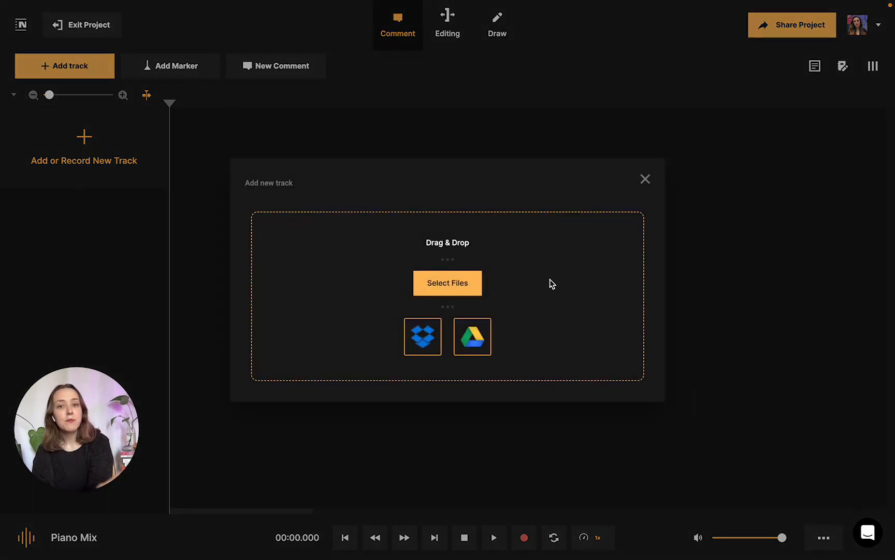
mouse_move(423, 336)
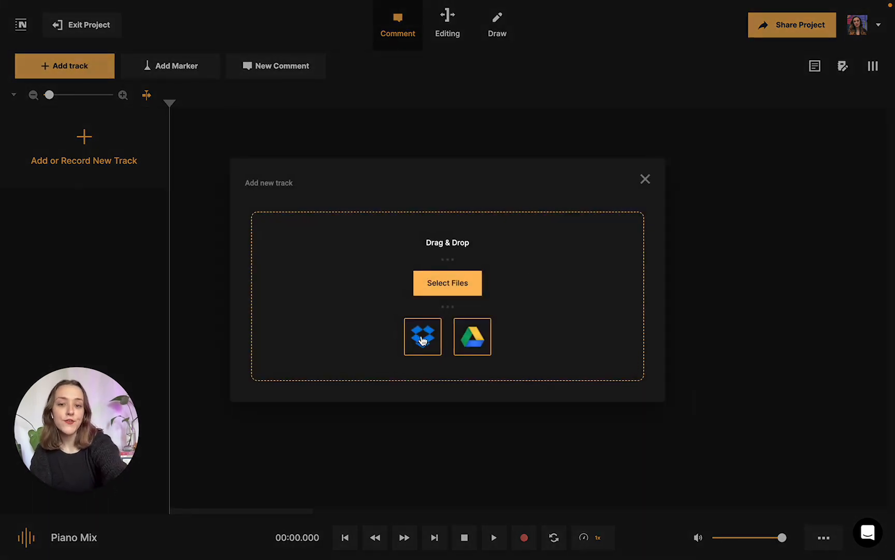
mouse_move(510, 314)
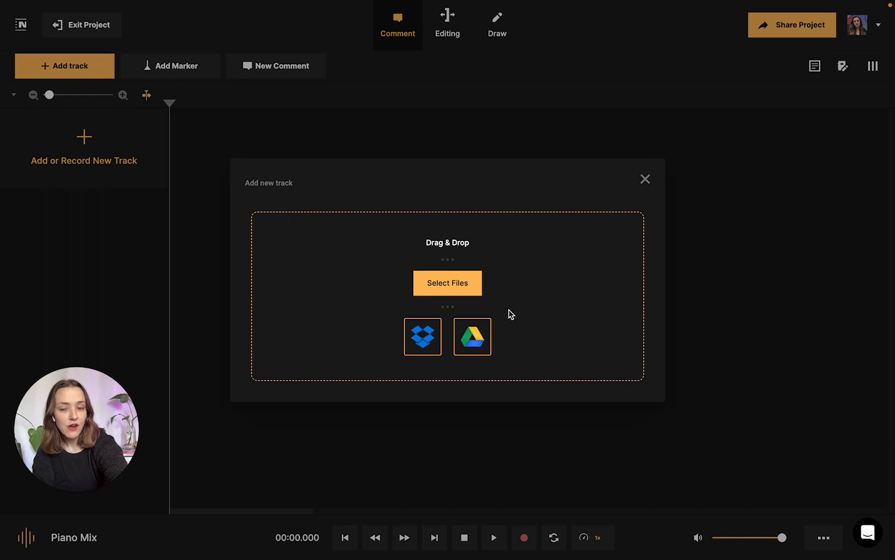
click(447, 283)
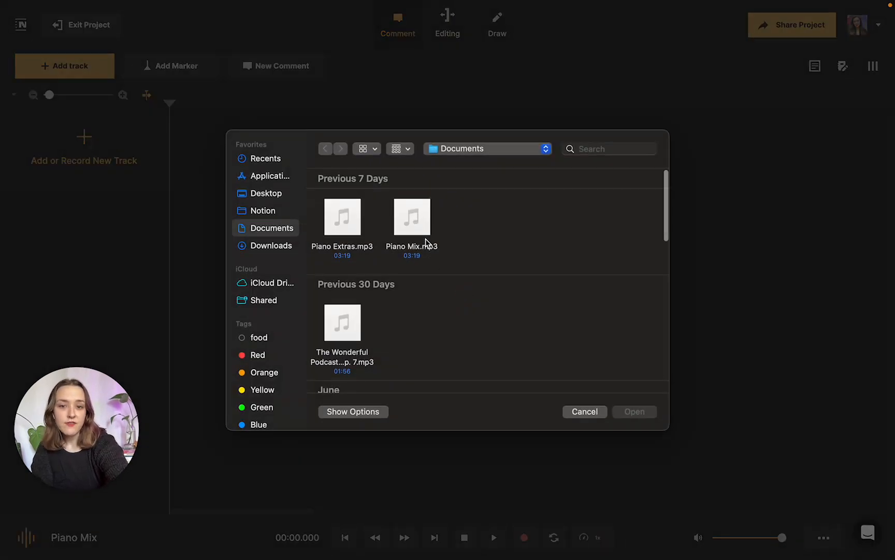
click(634, 411)
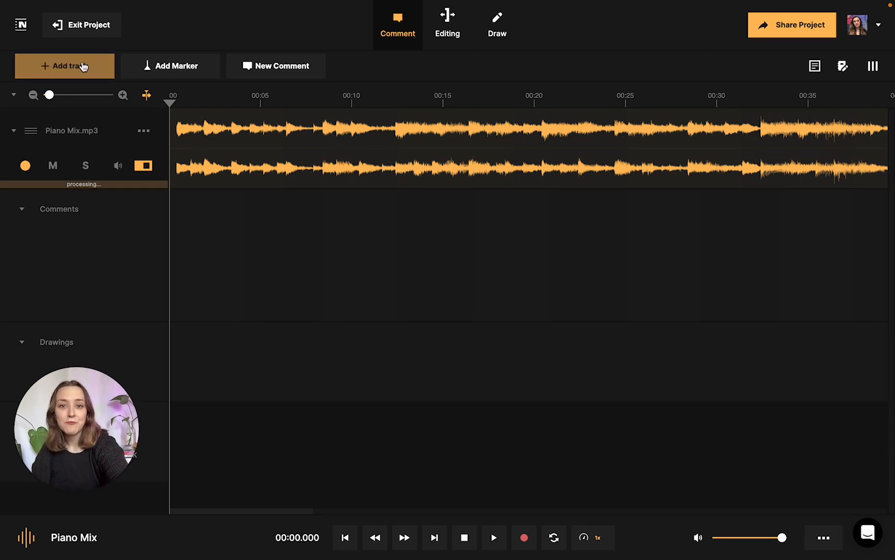
Step: Add a second track by selecting another audio file to upload
click(64, 65)
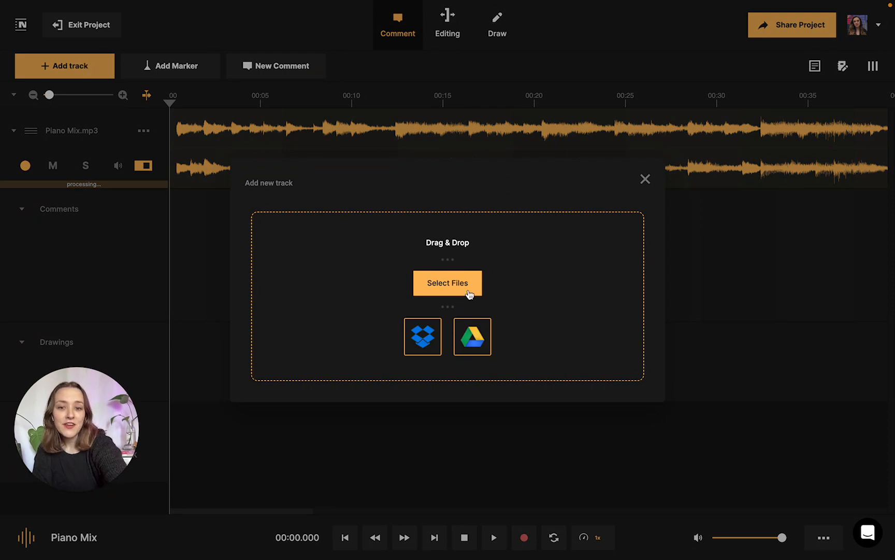
click(448, 283)
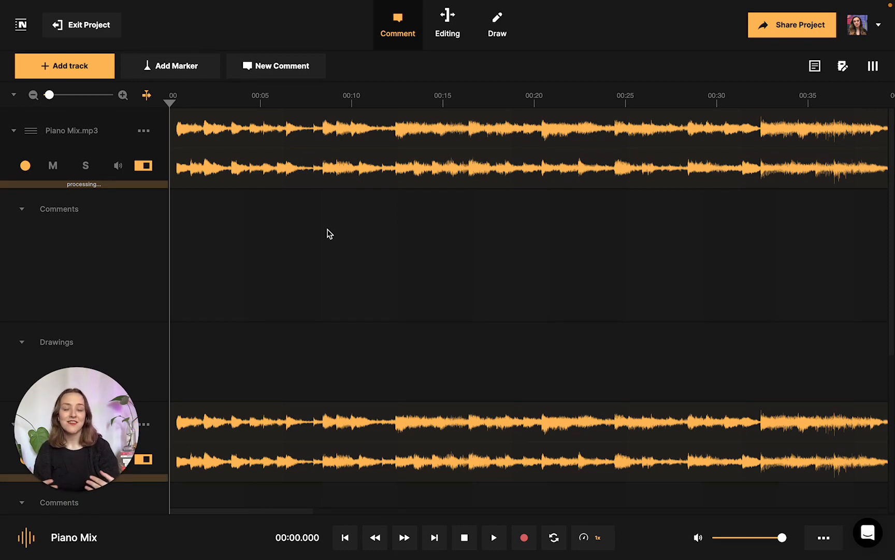
mouse_move(355, 155)
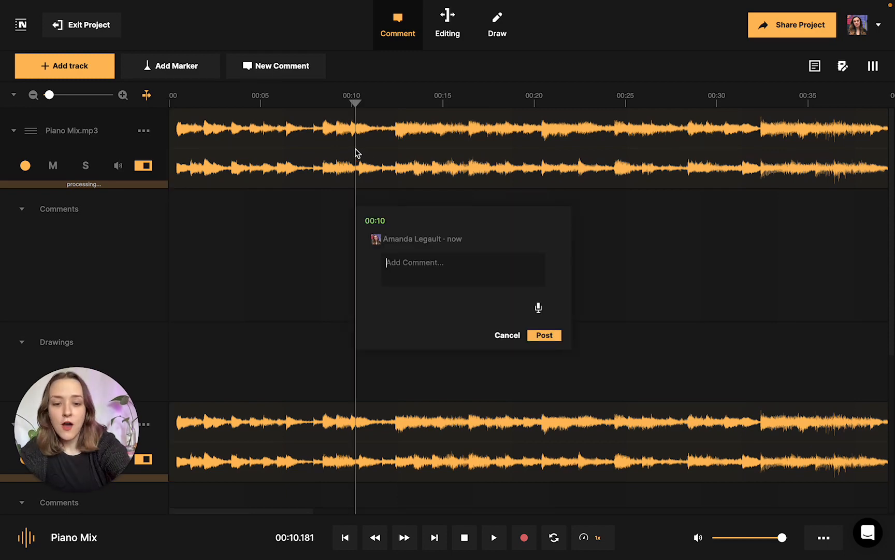
Step: Post the comment 'Loved this' at the 00:10 mark of the first track
text(Loved this)
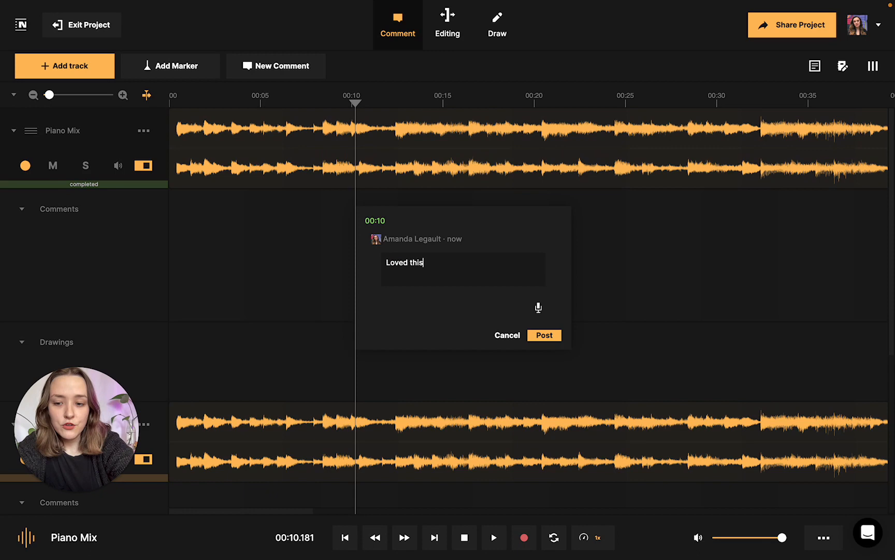
click(543, 335)
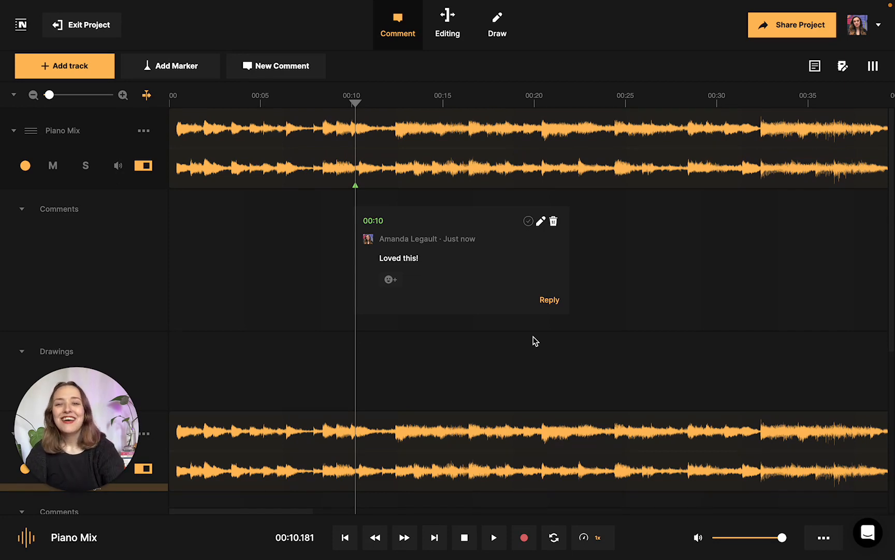
Step: Activate the project's public share link and copy it
click(792, 24)
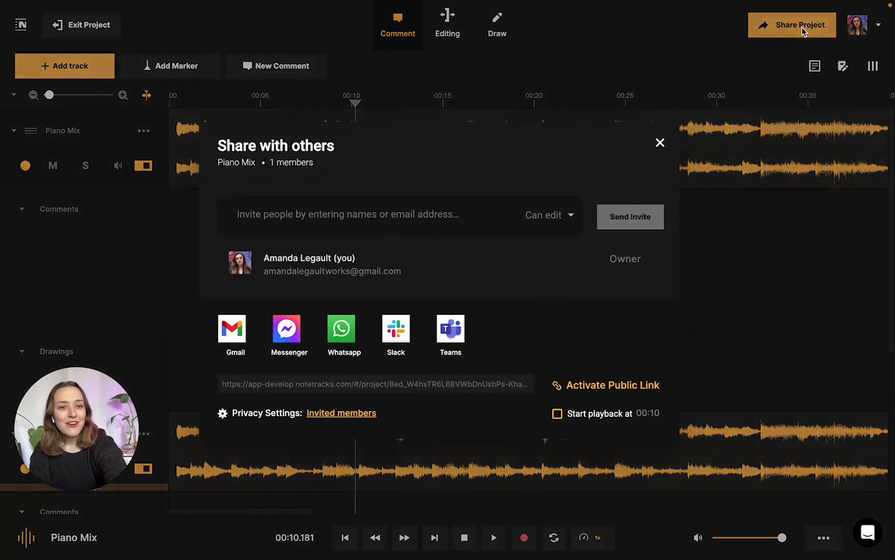
mouse_move(618, 35)
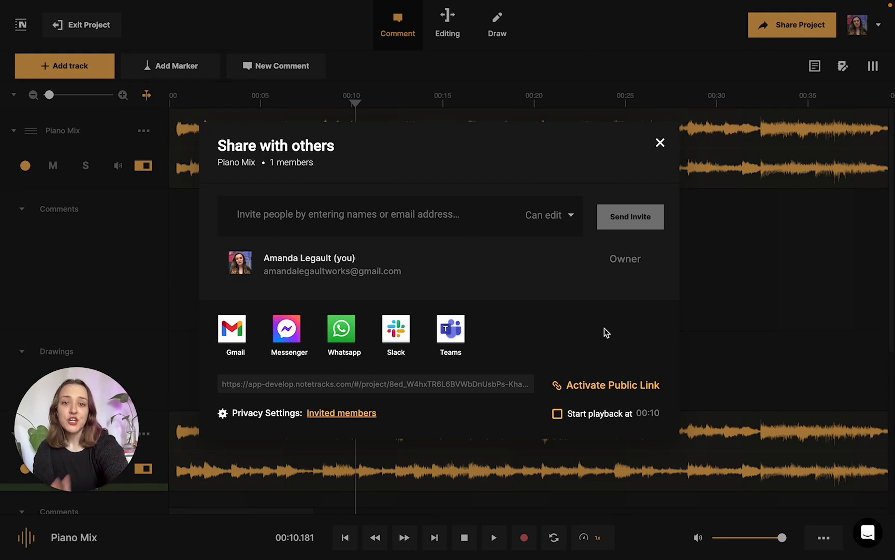
mouse_move(585, 395)
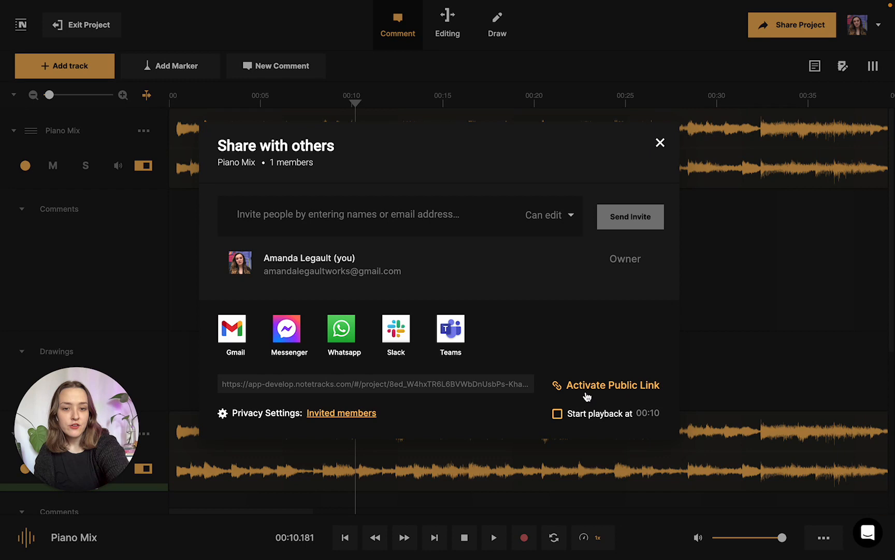
click(613, 385)
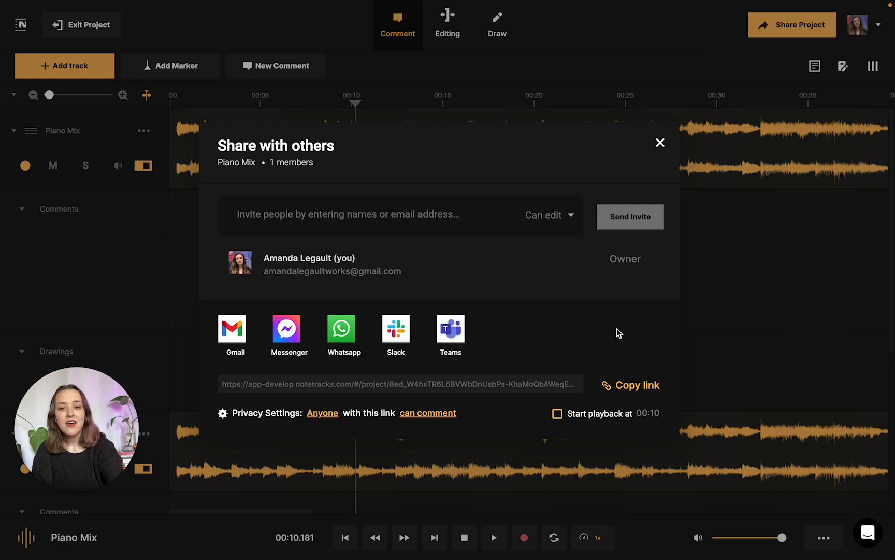
click(427, 413)
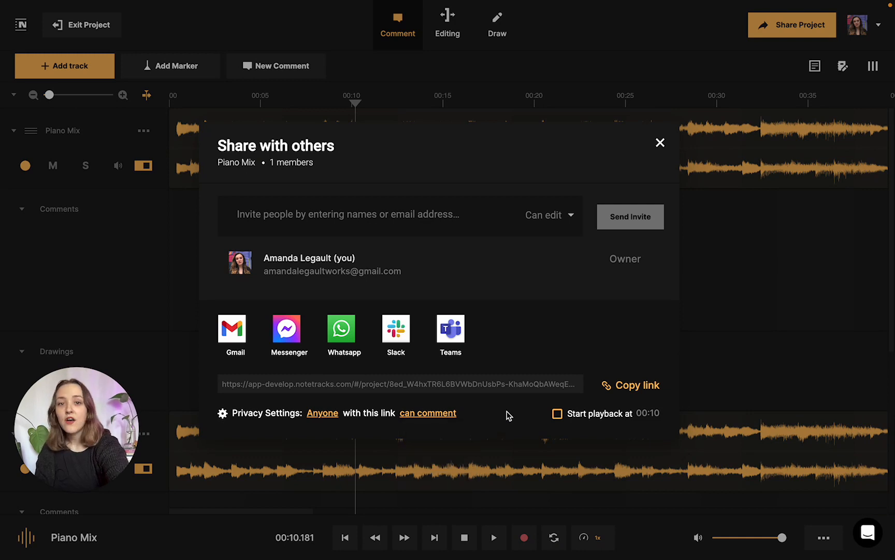
mouse_move(419, 332)
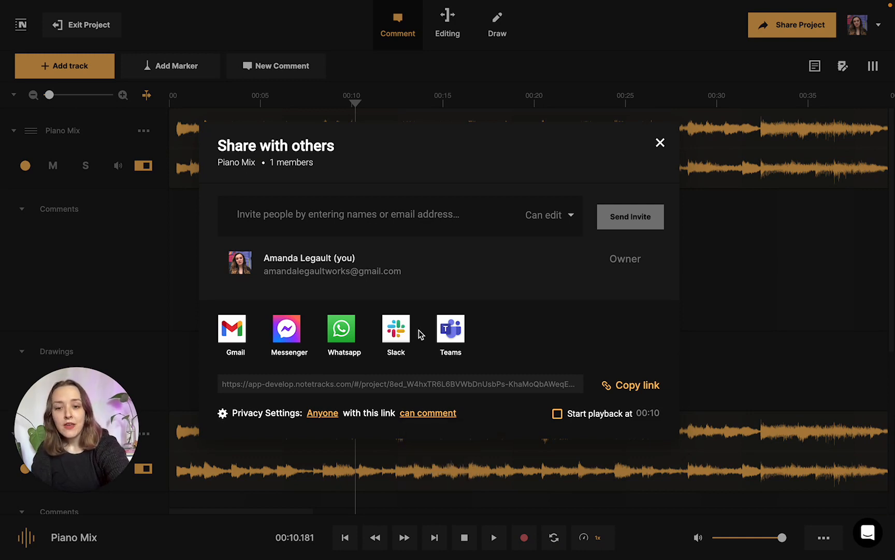
click(322, 413)
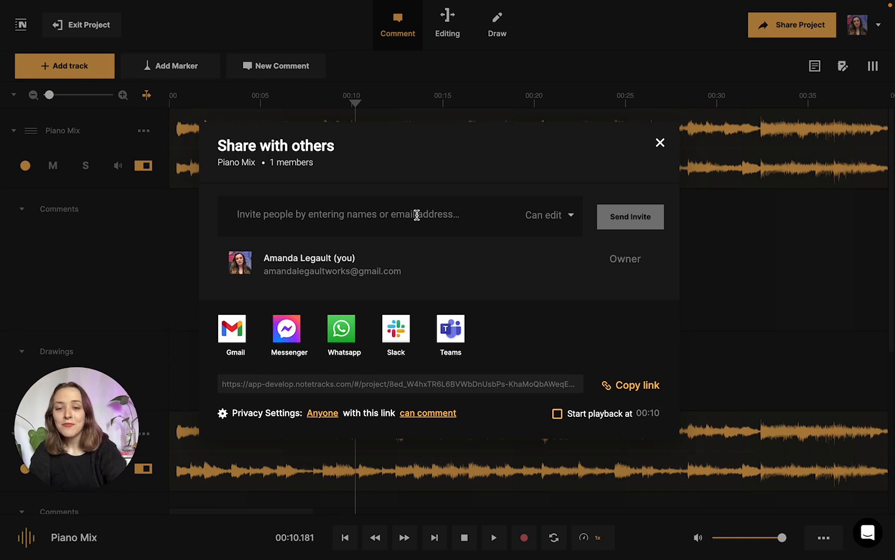
mouse_move(280, 287)
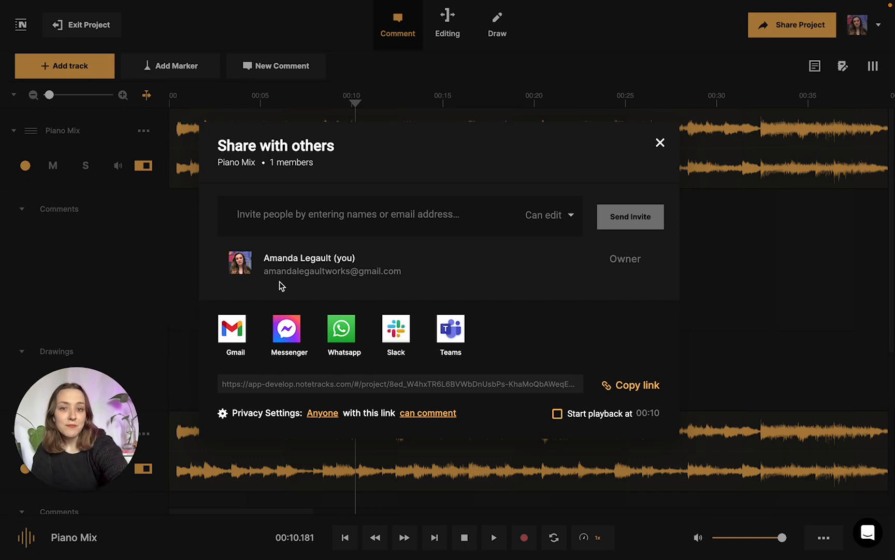
mouse_move(469, 297)
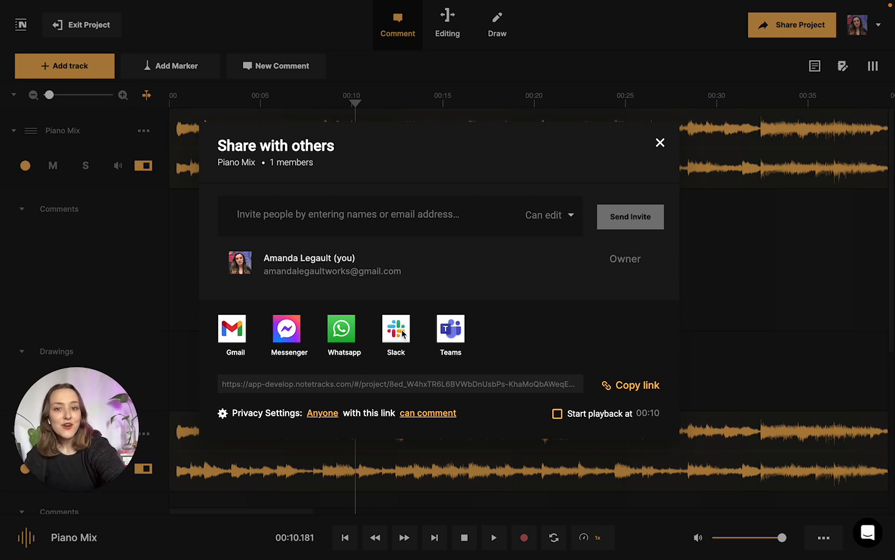
mouse_move(542, 322)
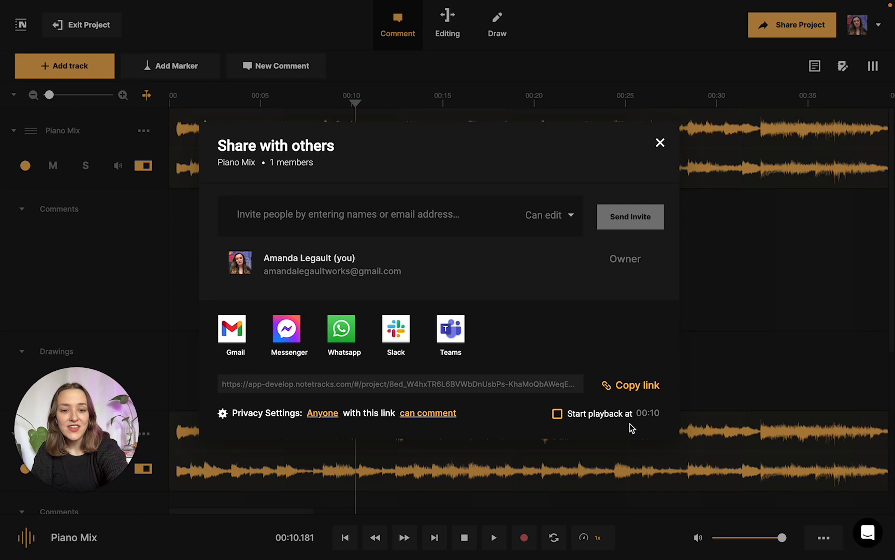
click(558, 413)
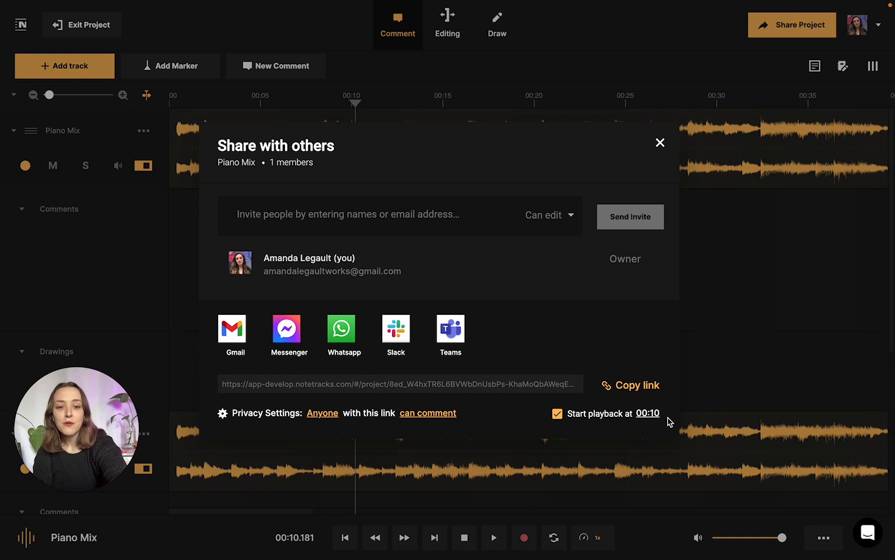
click(557, 413)
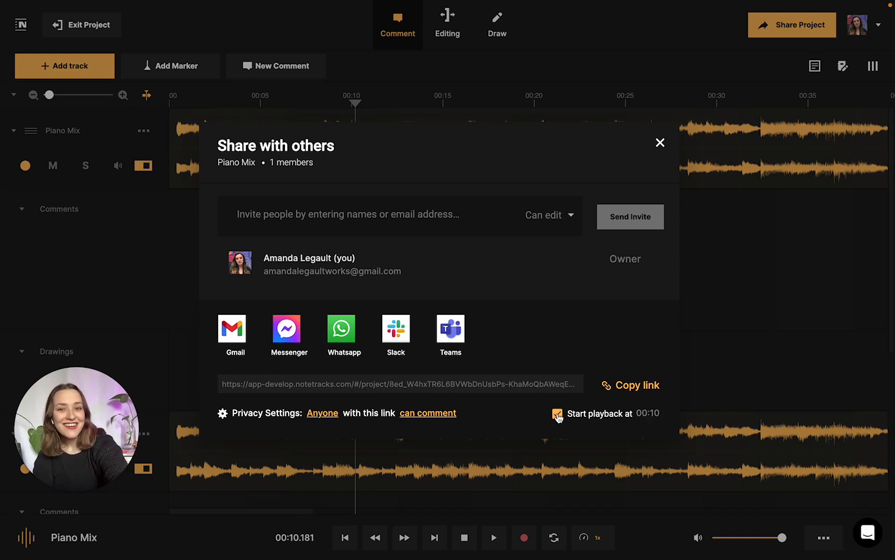
click(557, 413)
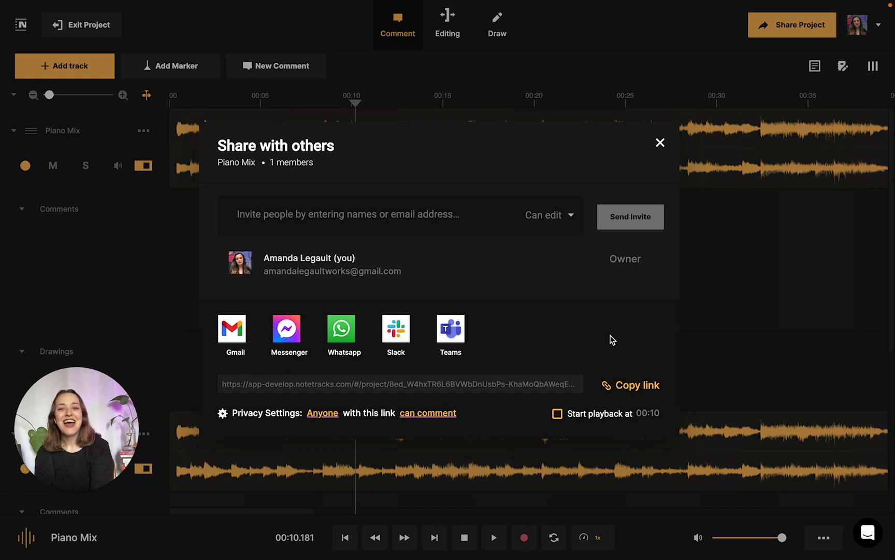